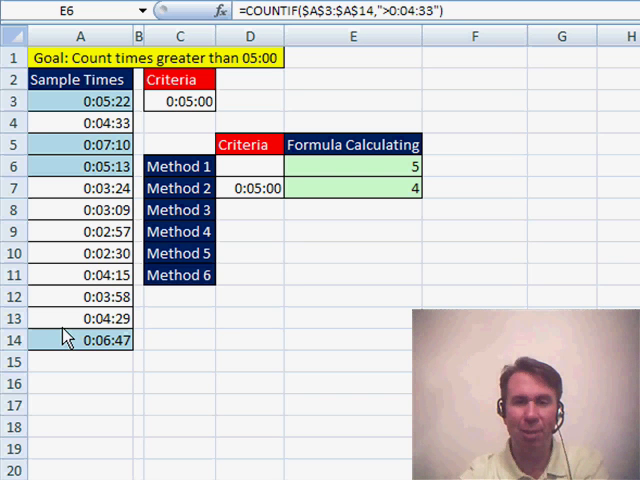
pyautogui.moveTo(302, 320)
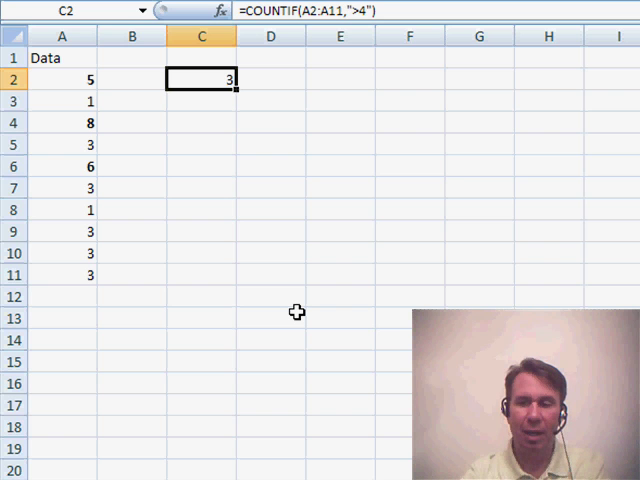
# Step: Enter a COUNTIF in C2 over the Data values A2:A11 counting 3s, returning 5
pyautogui.write('=A2')
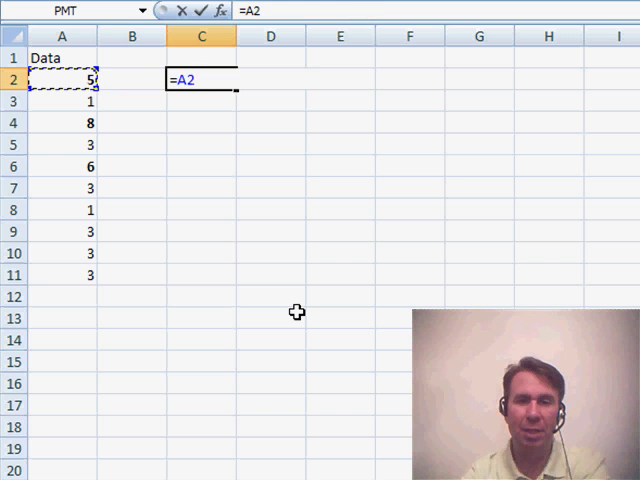
pyautogui.press('Escape')
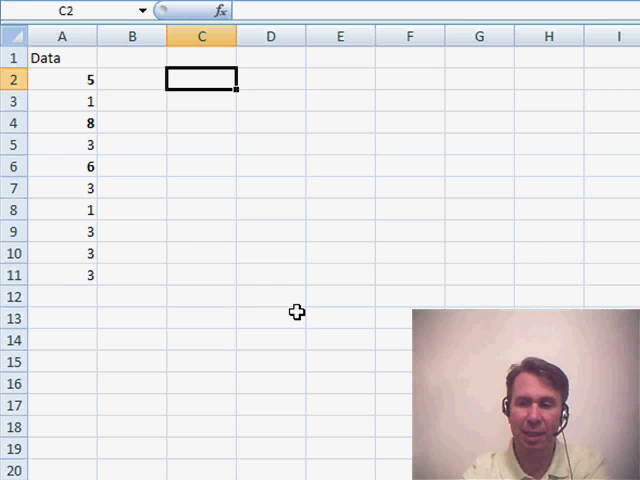
pyautogui.write('=COUNTIF(')
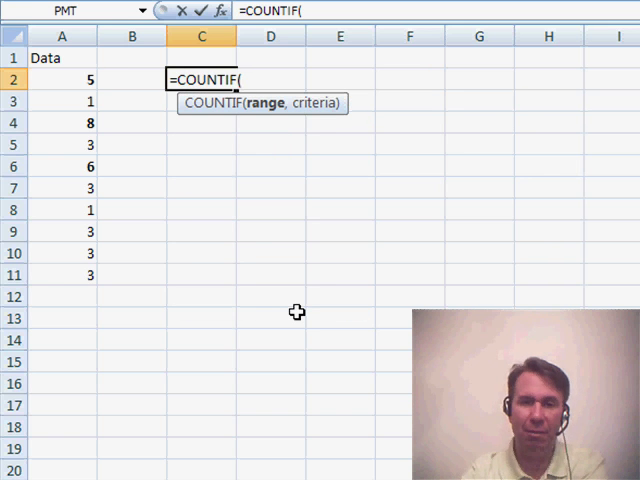
pyautogui.moveTo(62, 80); pyautogui.dragTo(62, 276)
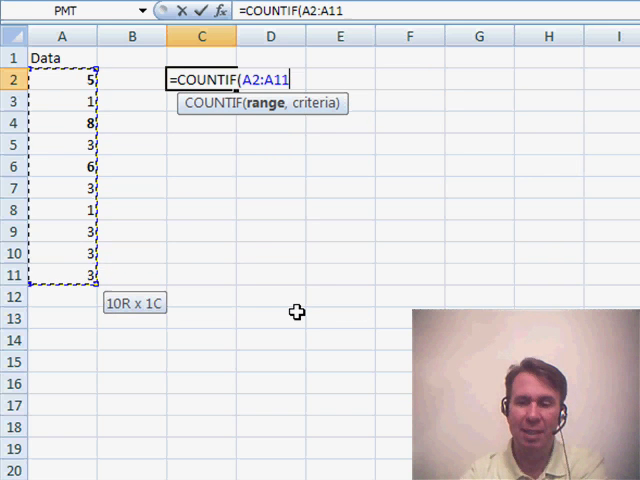
pyautogui.write(',3')
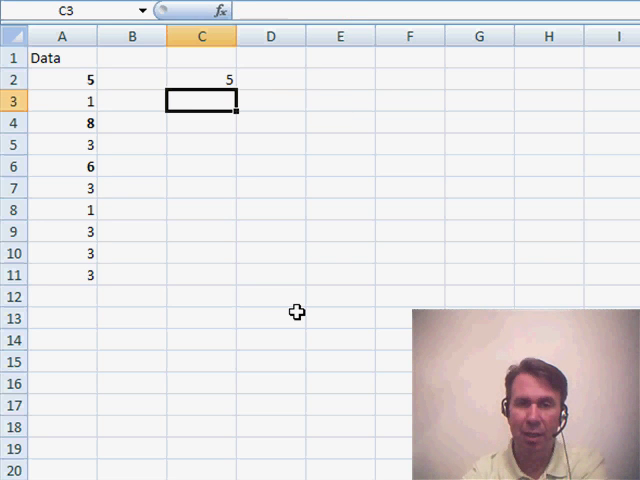
pyautogui.click(62, 100)
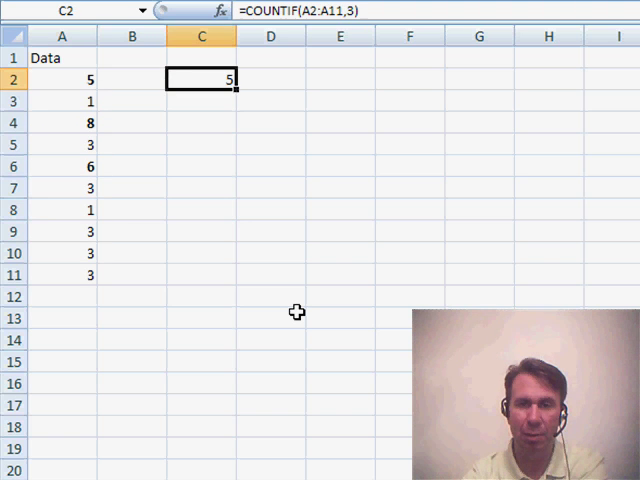
# Step: Revise the C2 COUNTIF with a quoted greater-than criterion so it returns 8
pyautogui.doubleClick(200, 80)
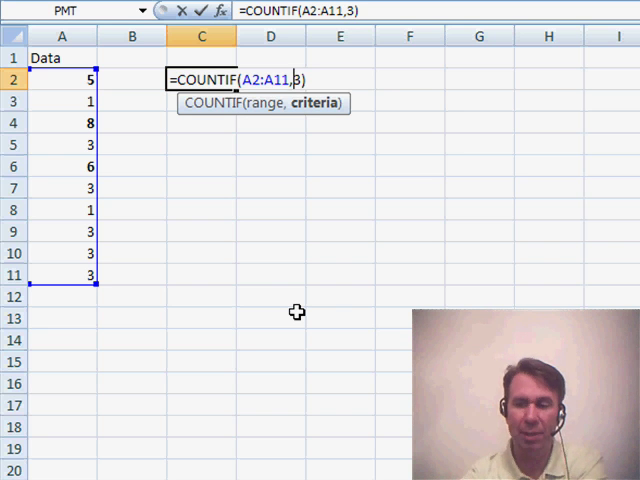
pyautogui.write('"')
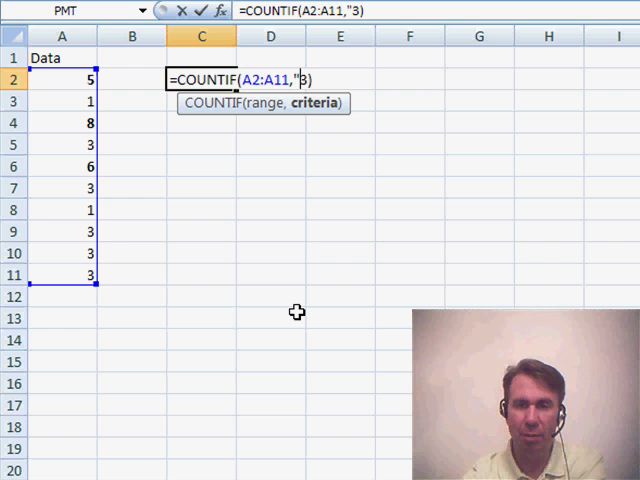
pyautogui.write('>')
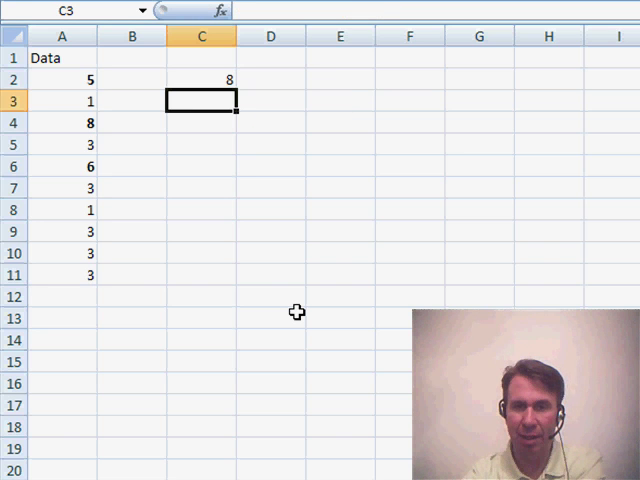
# Step: Enter Method 1 as =COUNTIF(A3:A14,">"&TIME(0,5,0)) on the sample times, returning 4
pyautogui.click(202, 80)
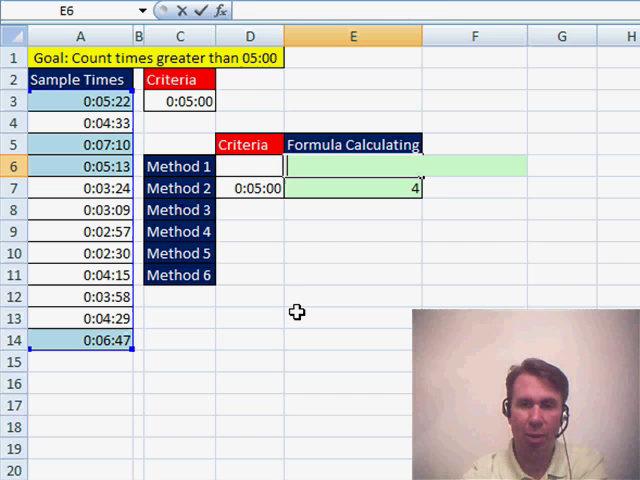
pyautogui.write('=COUNT')
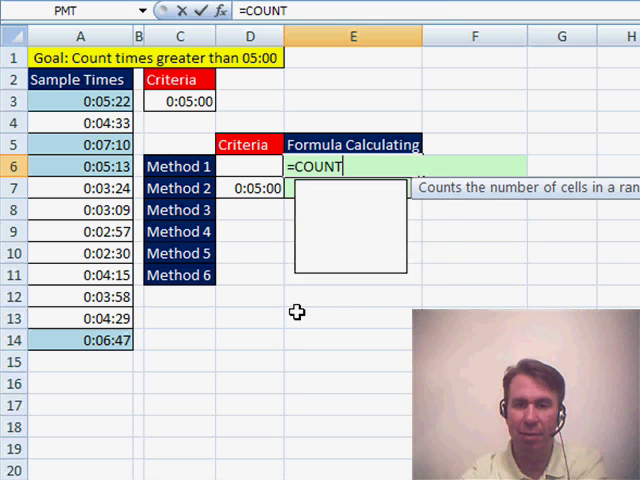
pyautogui.write('IF(A4')
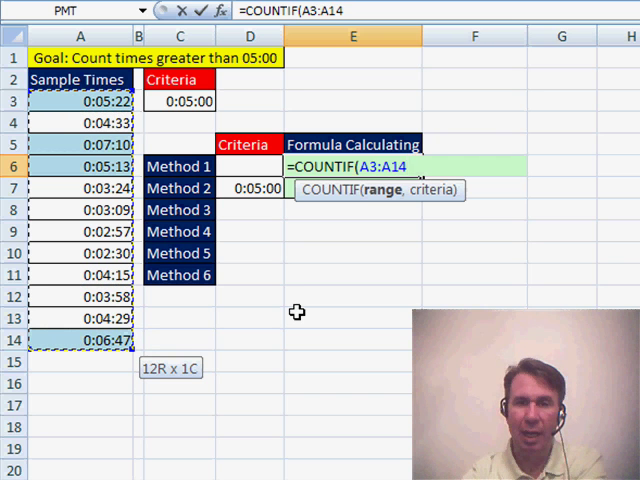
pyautogui.write(',')
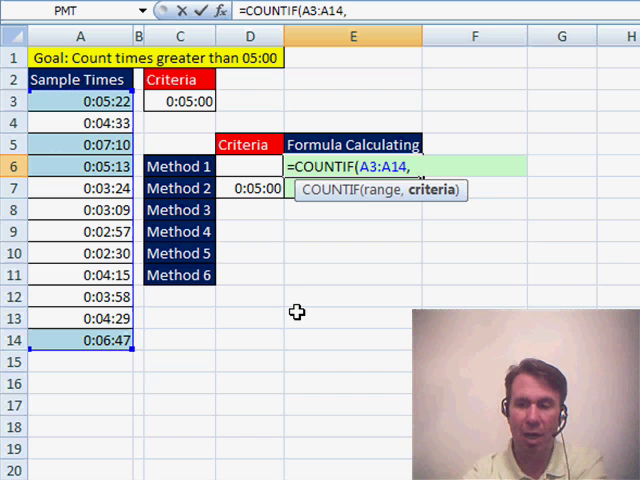
pyautogui.write('"')
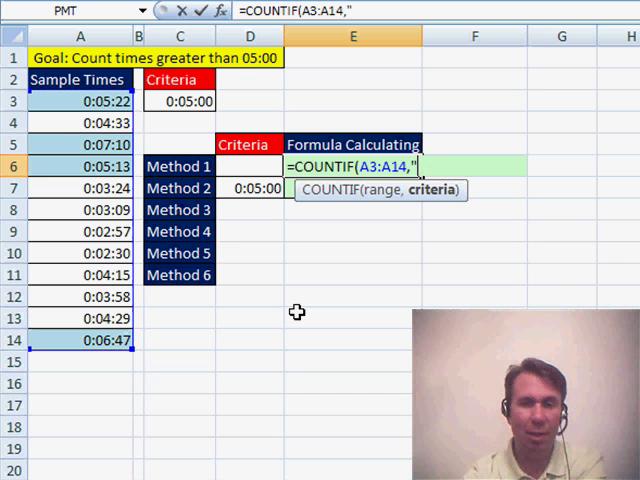
pyautogui.write('>')
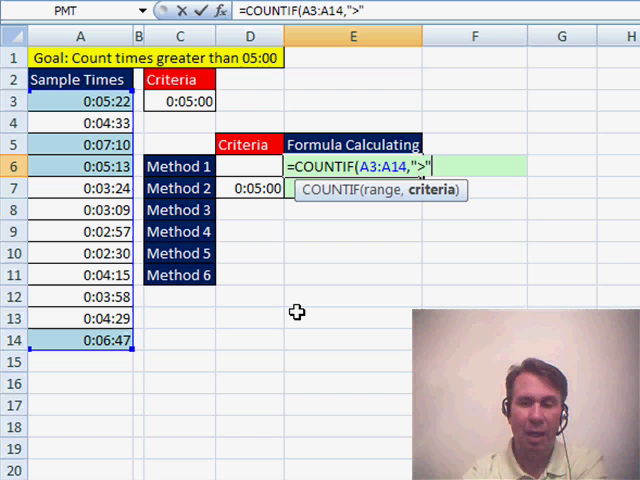
pyautogui.write('&T')
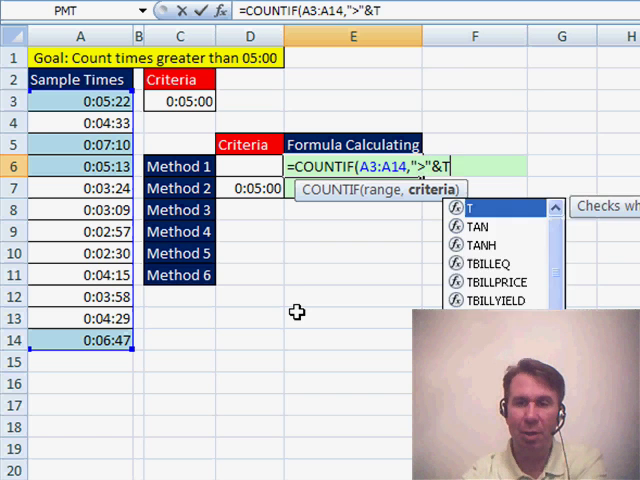
pyautogui.write('IME(')
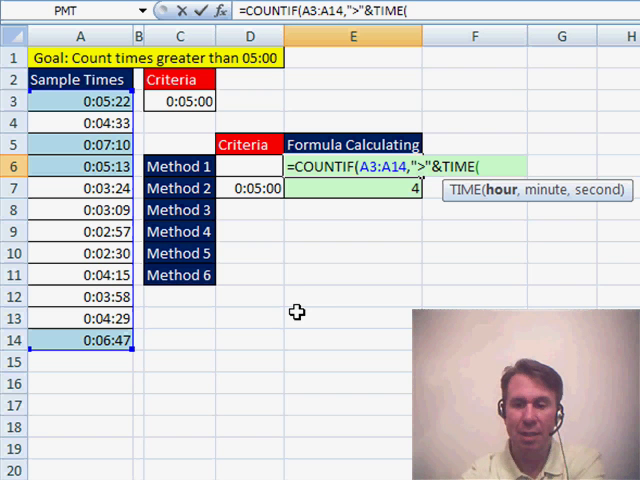
pyautogui.write('0,5,')
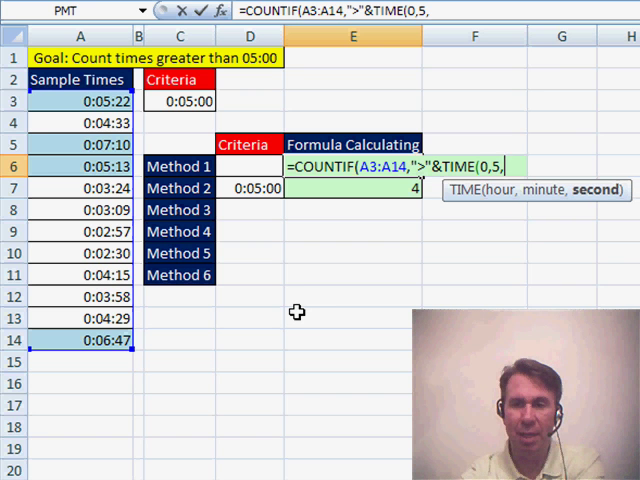
pyautogui.write('0)')
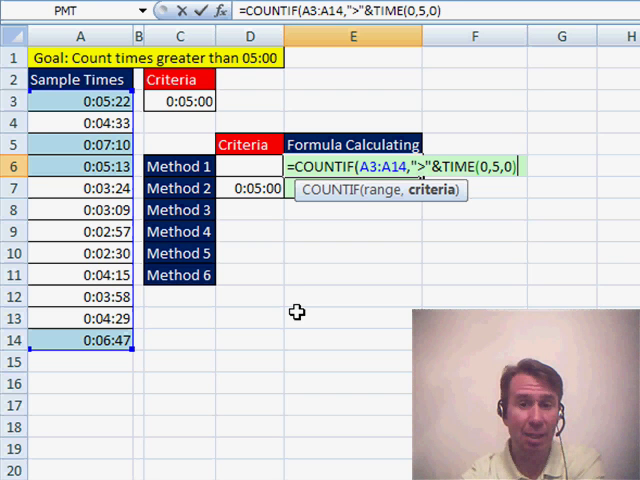
pyautogui.press('Enter')
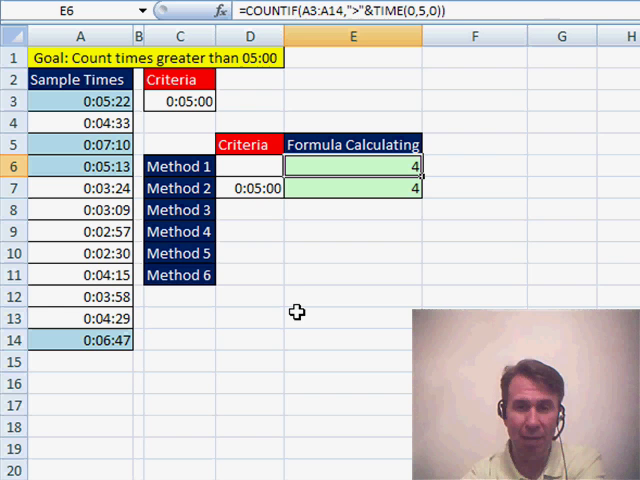
# Step: Enter Method 2 as =COUNTIF($A$3:$A$14,">"&D7) referencing the criteria cell
pyautogui.click(252, 188)
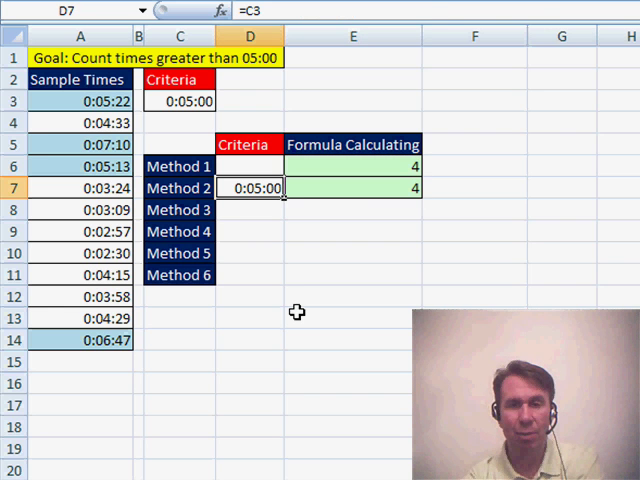
pyautogui.click(180, 100)
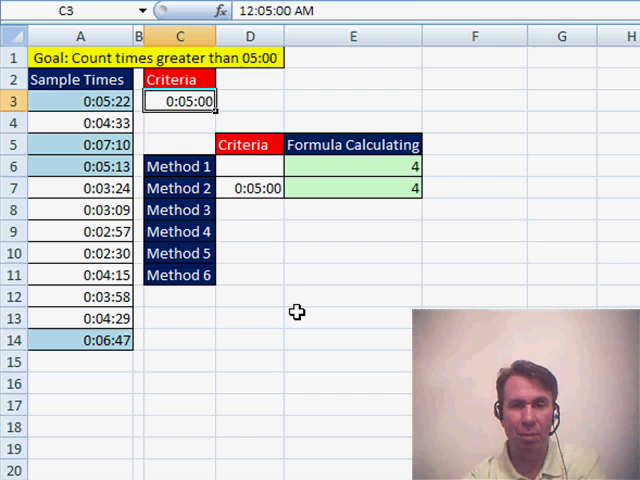
pyautogui.click(250, 188)
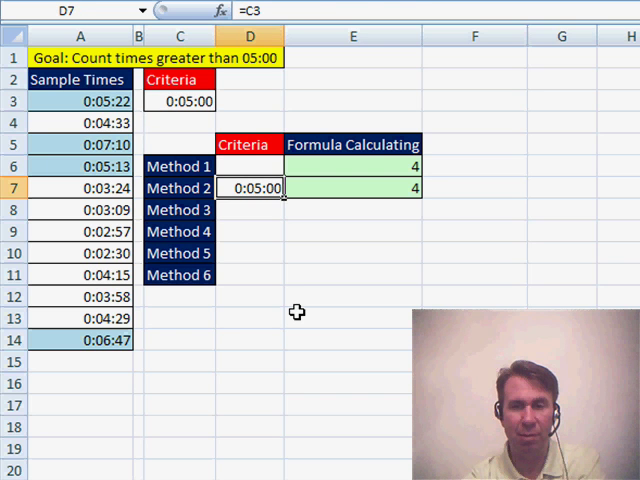
pyautogui.write('=COUNTIF($A$3:$A$14,">"&D7)')
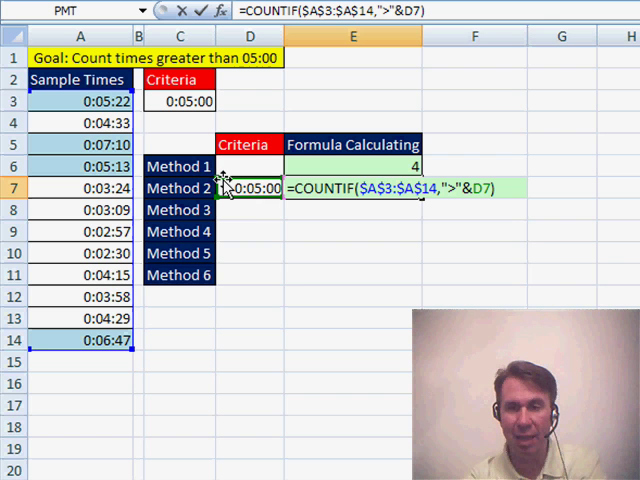
pyautogui.press('Enter')
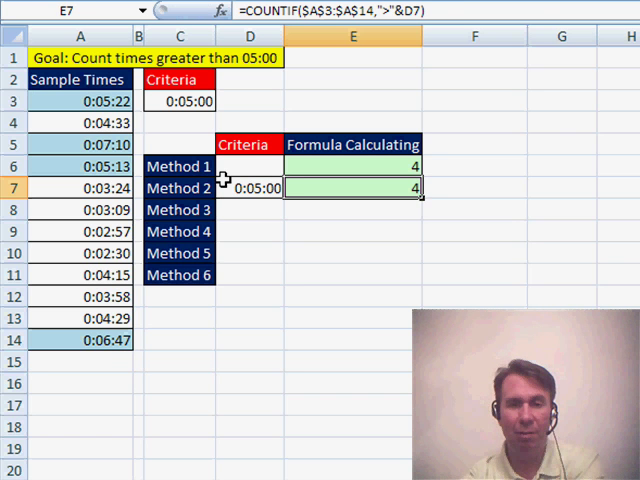
# Step: Lower the criteria time value so Method 2 recounts to 7 while Method 1 stays 4
pyautogui.click(180, 100)
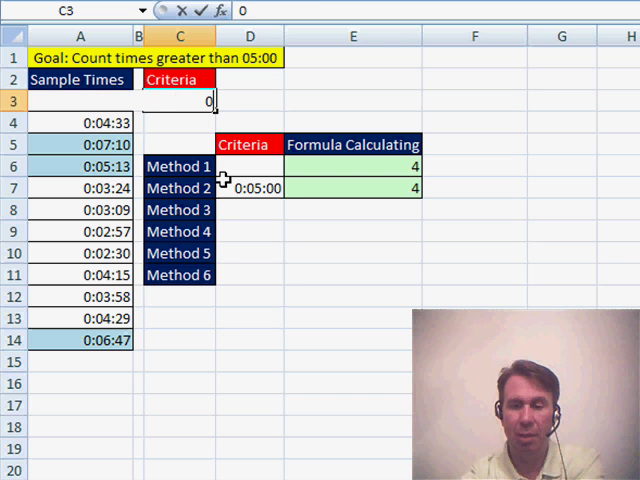
pyautogui.write('0:03:00')
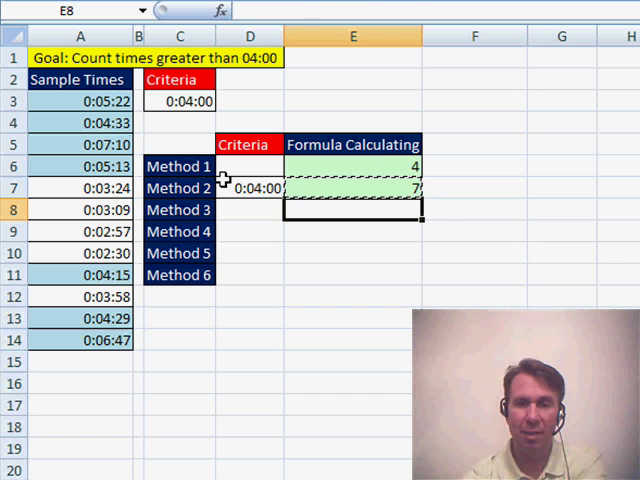
# Step: Start Method 3 as =COUNTIF(A3:A14,">0:05:00") with the time typed inside the criterion
pyautogui.write('=COUNTIF(A3:A14')
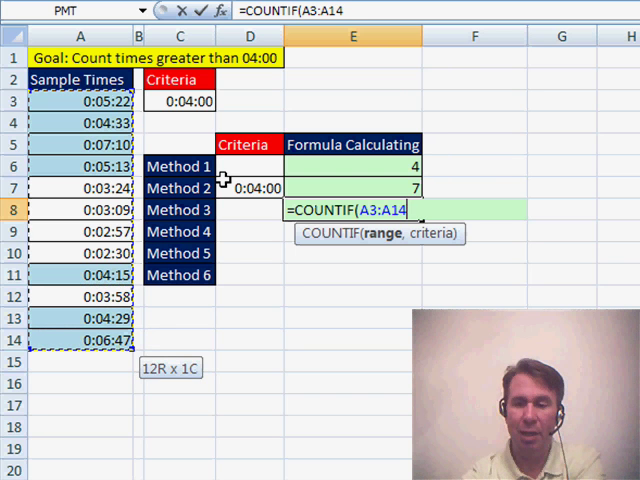
pyautogui.write(',"')
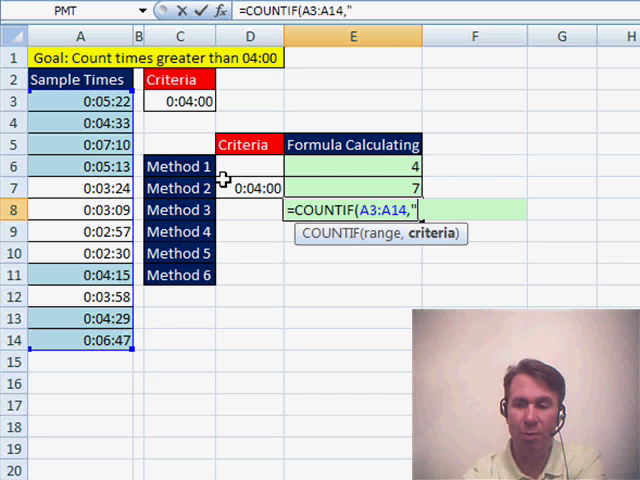
pyautogui.write('>0:05:')
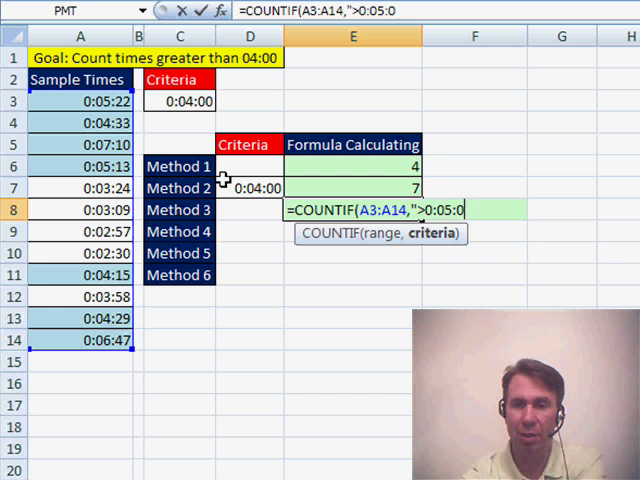
pyautogui.write('0")')
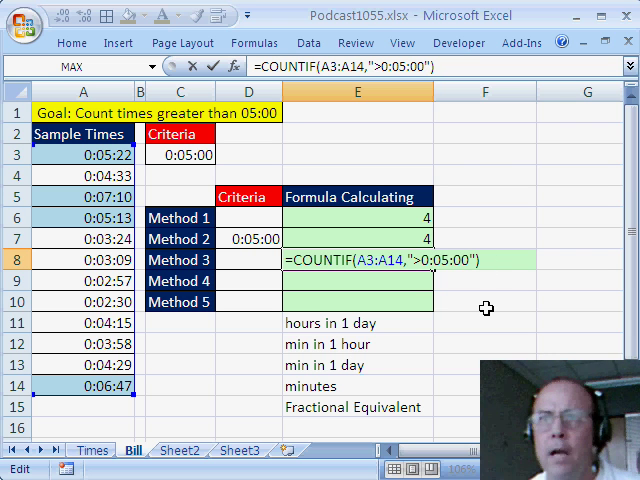
# Step: Confirm Method 3 returning 4, then fill 60 minutes and =D11*D12 giving 1440 minutes per day
pyautogui.press('Return')
pyautogui.write('24')
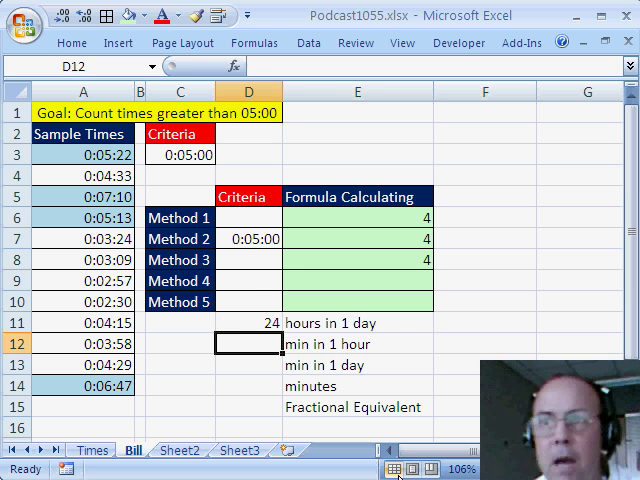
pyautogui.write('60')
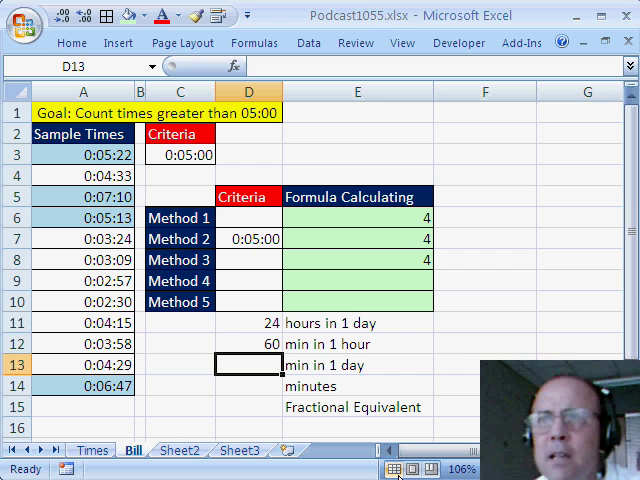
pyautogui.write('=')
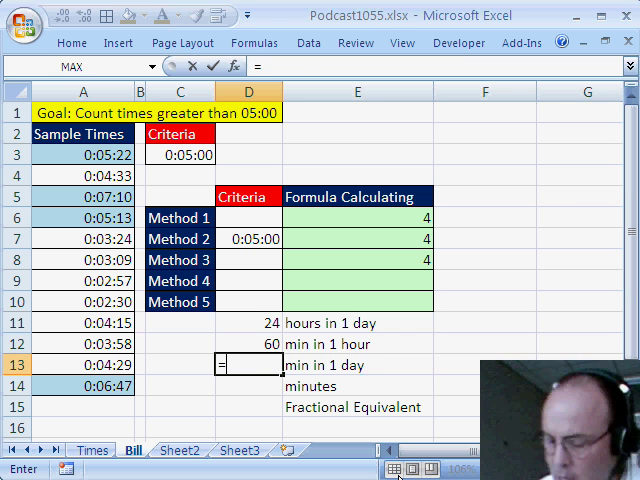
pyautogui.write('=D11*D12')
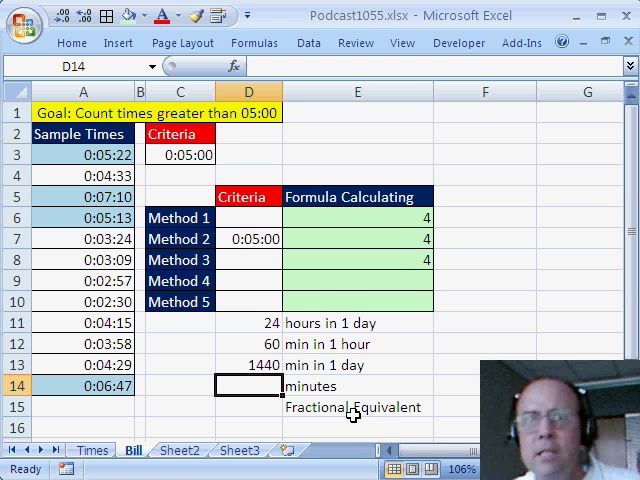
# Step: Enter 8:00 under Fractional Equivalent, which displays as 8:00 AM
pyautogui.click(248, 428)
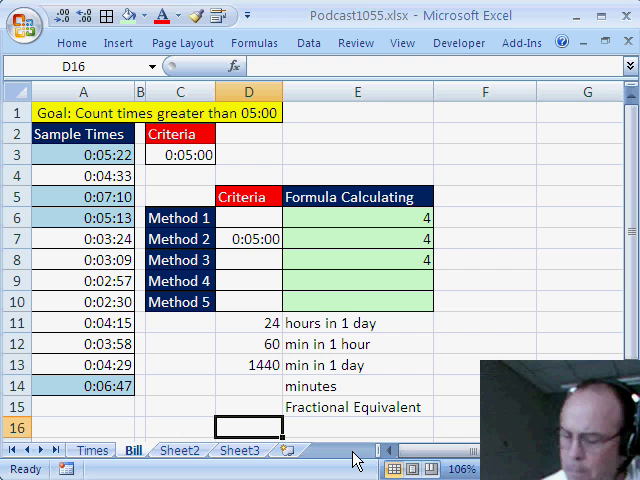
pyautogui.write('8')
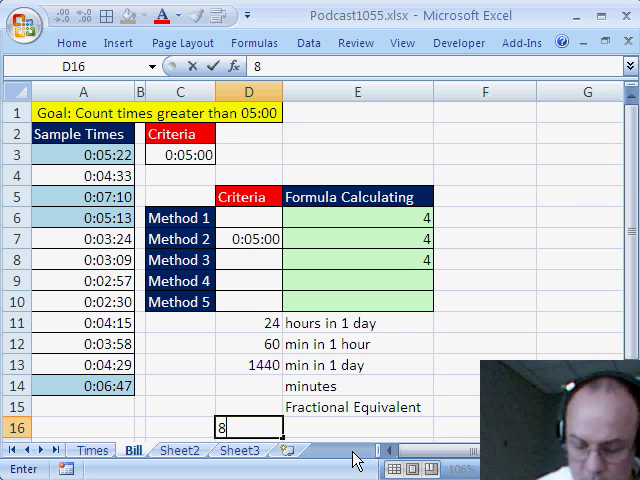
pyautogui.write(':00 AM')
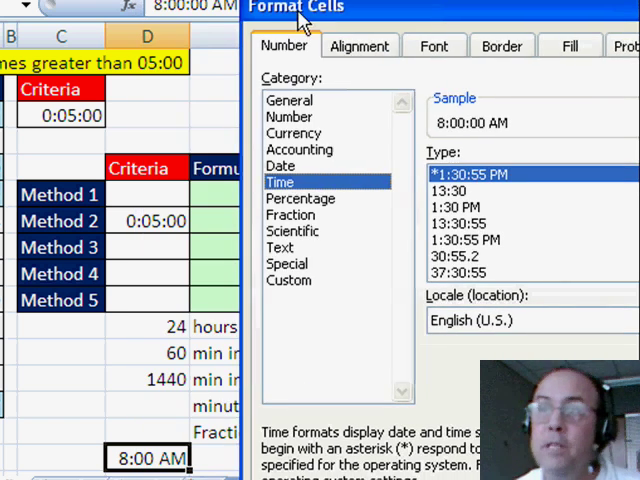
pyautogui.moveTo(368, 196)
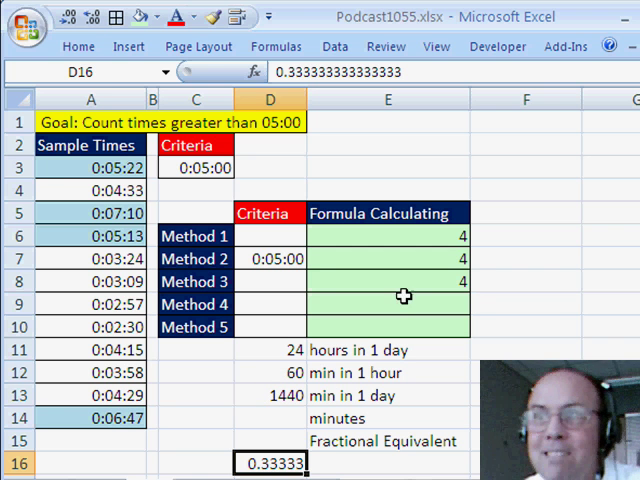
# Step: Enter Method 4 as a COUNTIF over A3:A14 with criterion ">"& a fraction of a day, returning 4
pyautogui.write('=co')
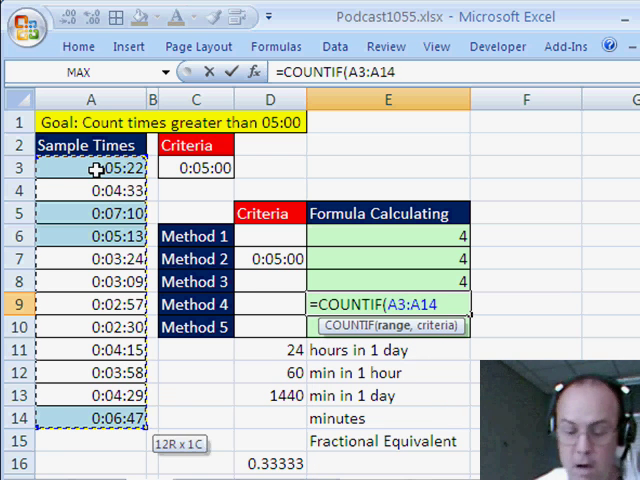
pyautogui.write(',">')
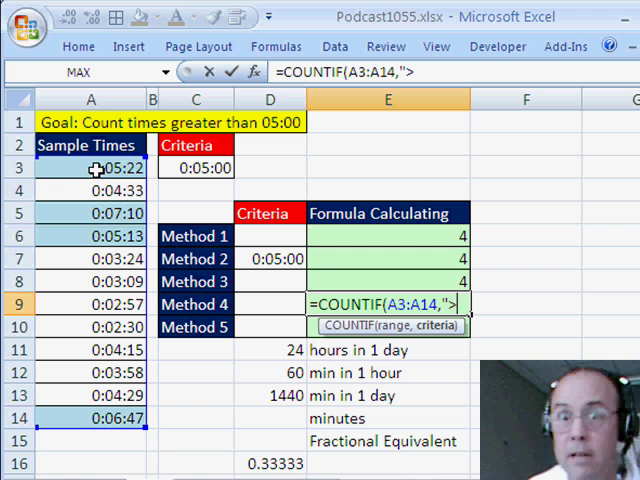
pyautogui.write('"&')
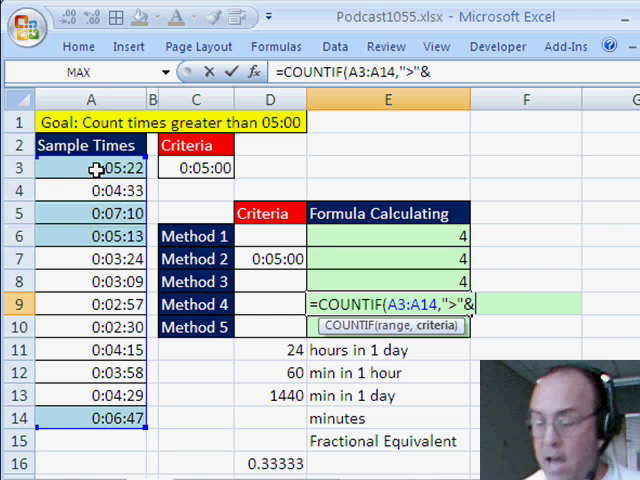
pyautogui.write('5/14')
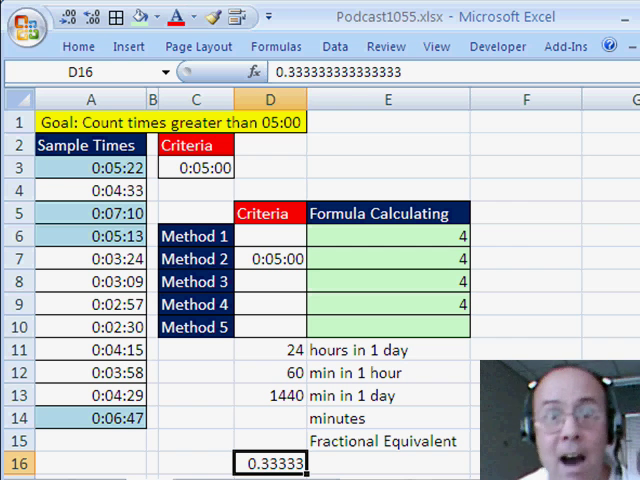
# Step: Check 1/3 gives 0.33333, then divide 1440 minutes by 5 to get 288 five-minute spans per day
pyautogui.click(388, 462)
pyautogui.write('=1')
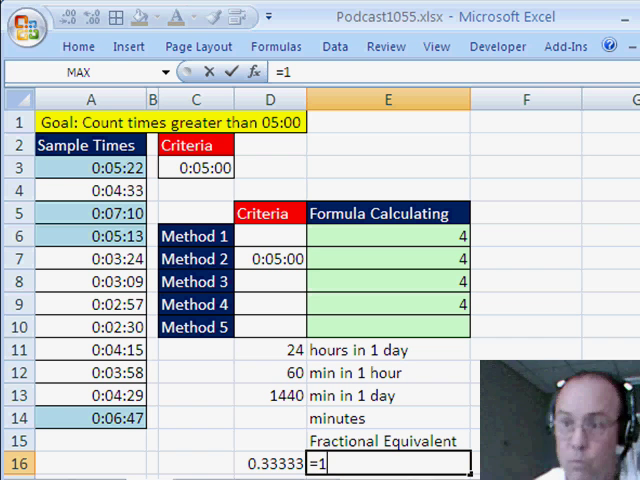
pyautogui.write('/3')
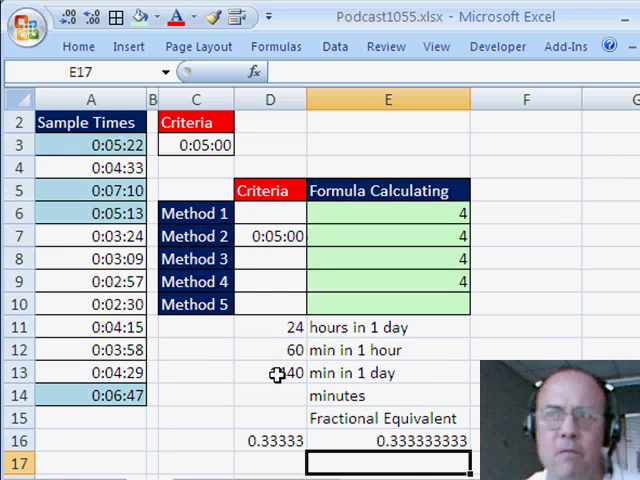
pyautogui.write('1440')
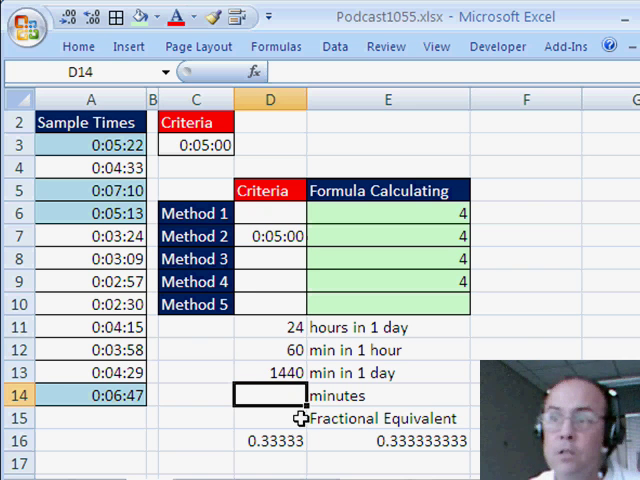
pyautogui.write('=')
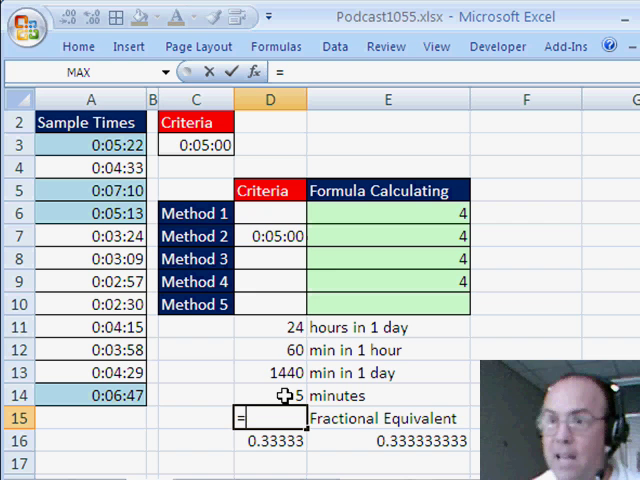
pyautogui.click(286, 372)
pyautogui.write('=COUNTIF(A3:A14,">"&1/')
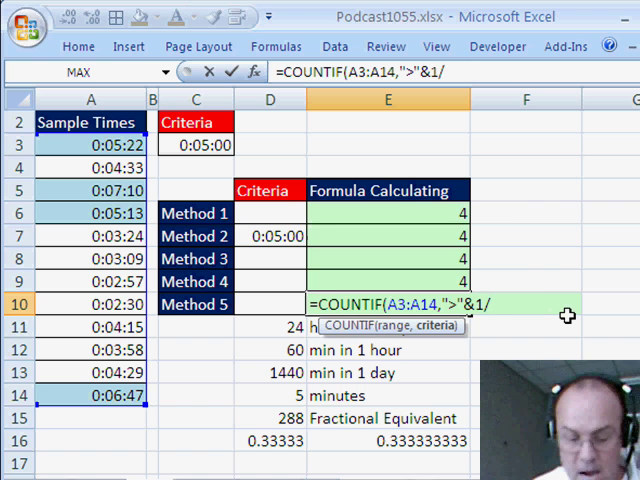
# Step: Complete the Method 5 criterion as ">"&1/288 in its COUNTIF
pyautogui.write('288)')
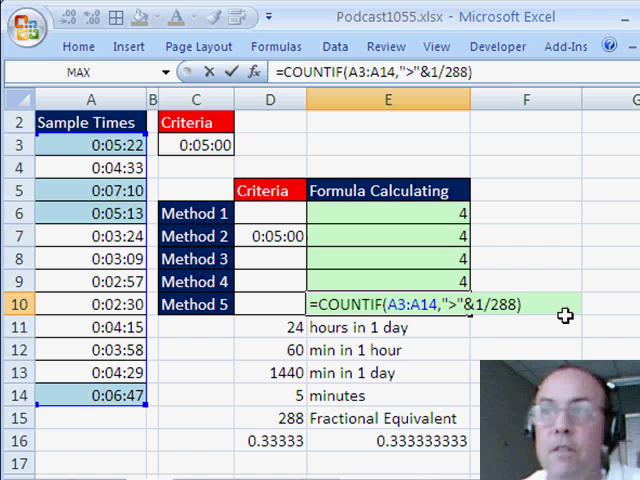
pyautogui.moveTo(508, 348)
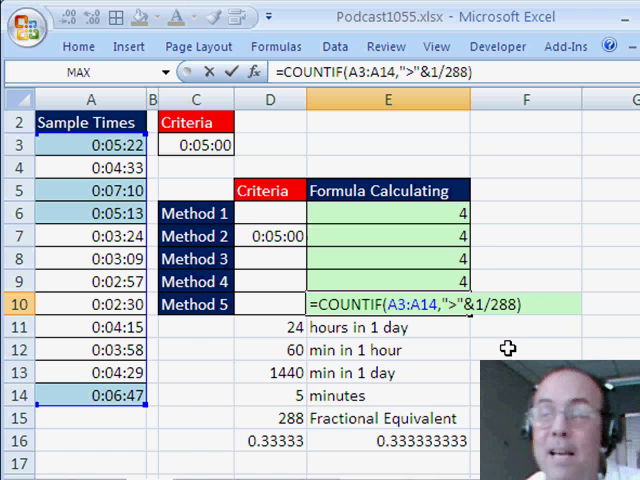